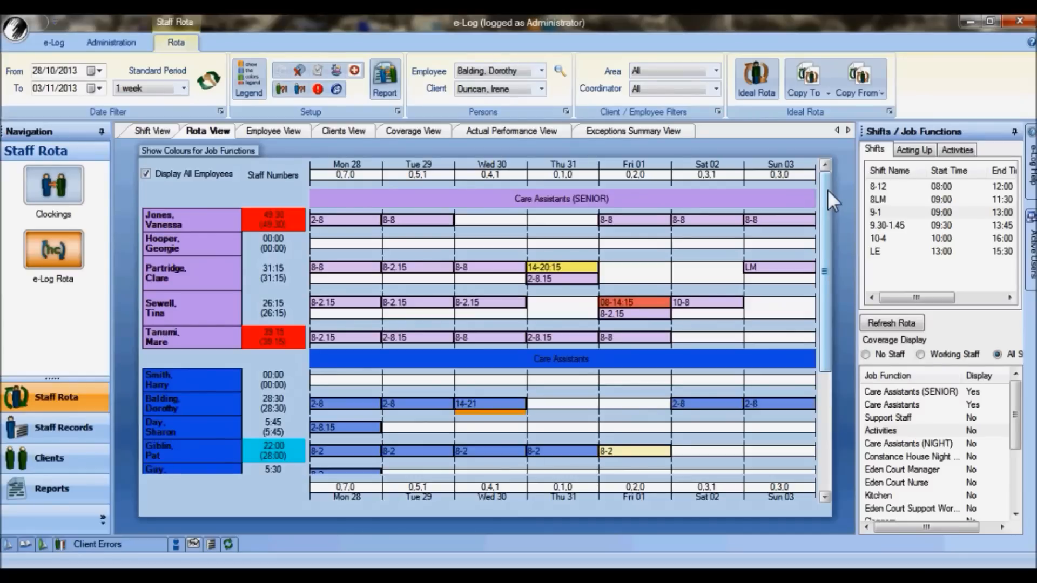
mouse_move(751, 220)
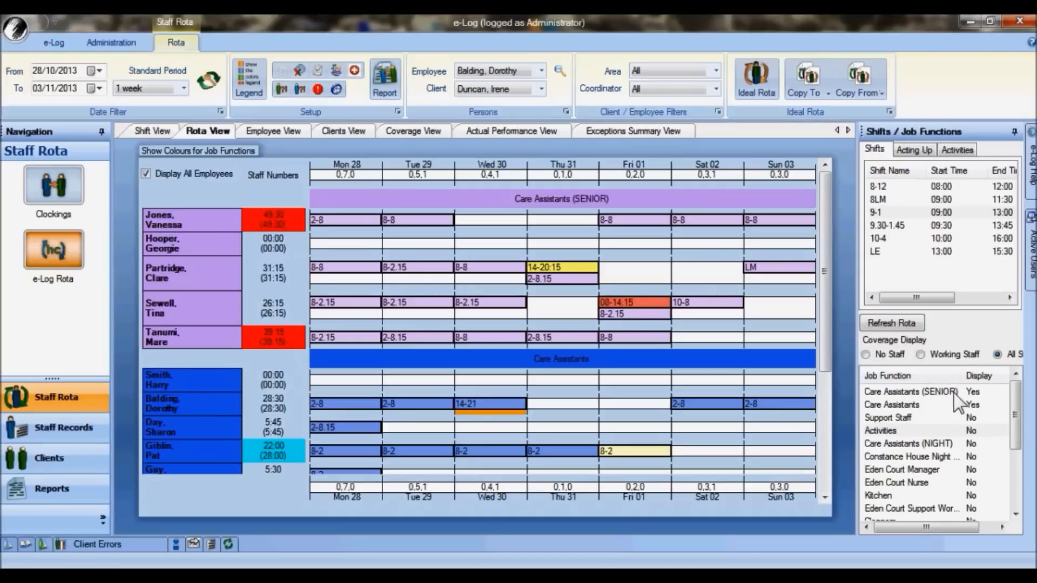
mouse_move(976, 426)
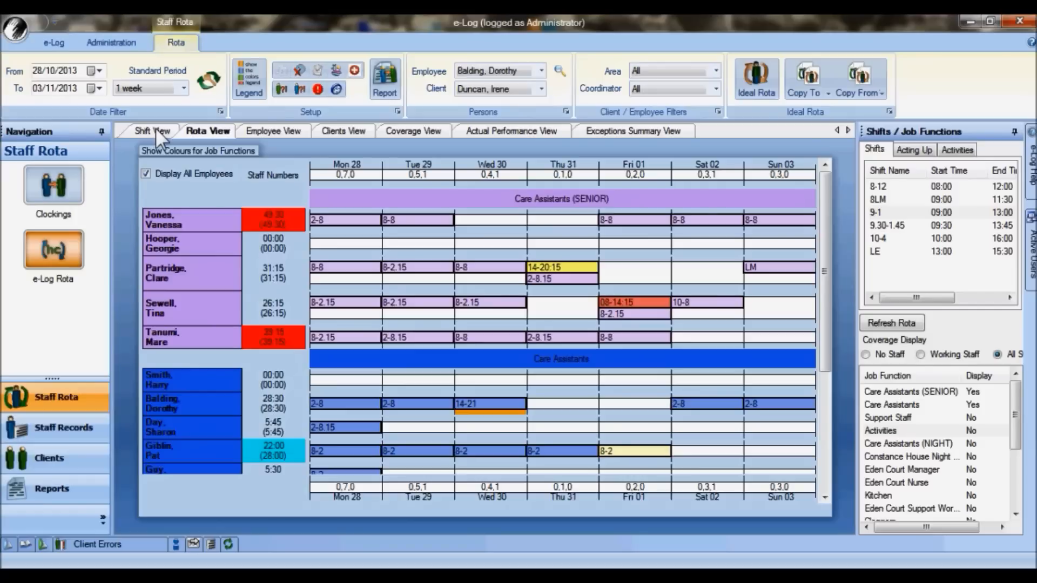
mouse_move(236, 148)
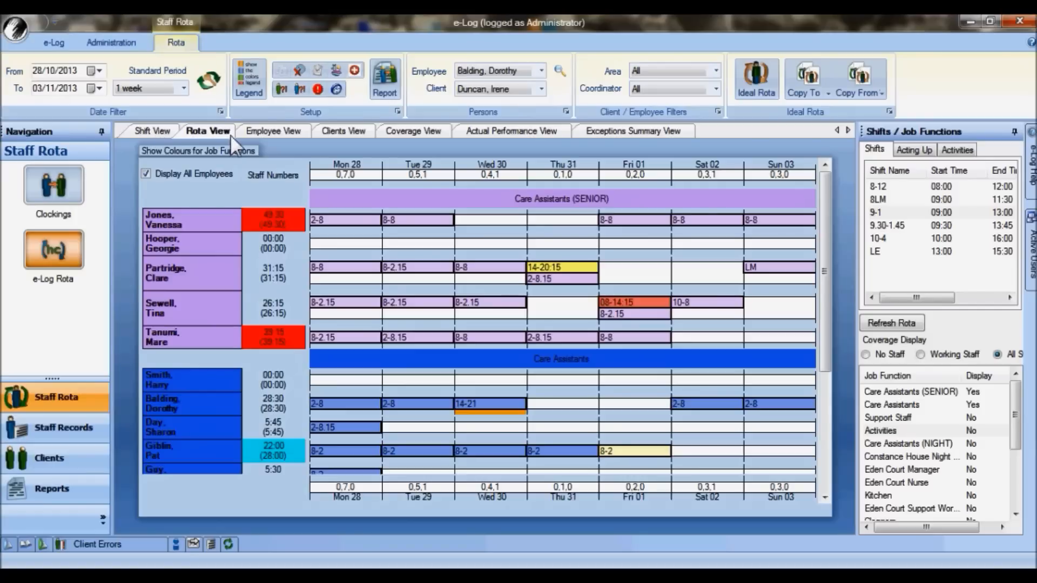
click(272, 130)
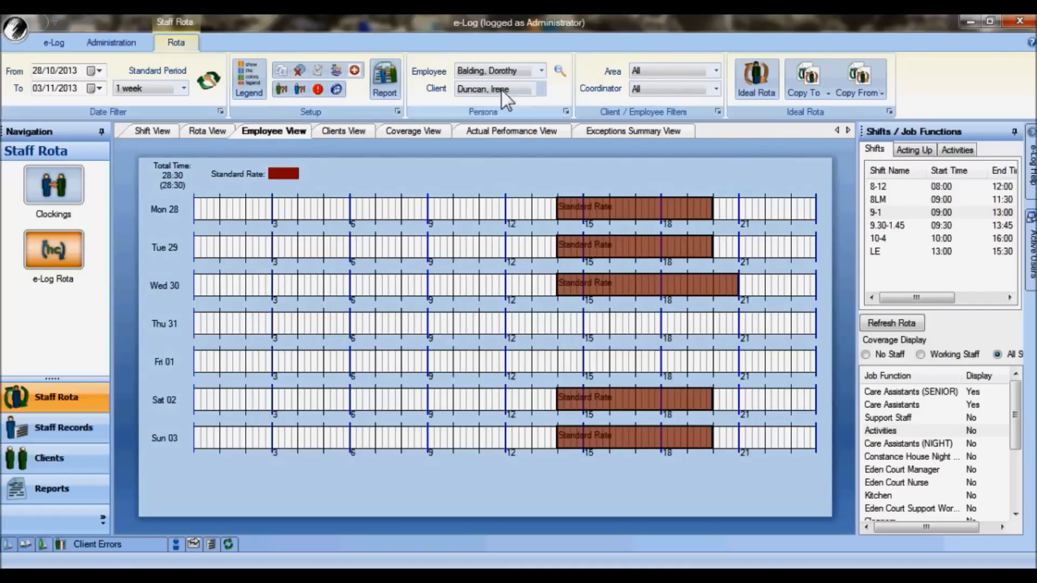
mouse_move(519, 122)
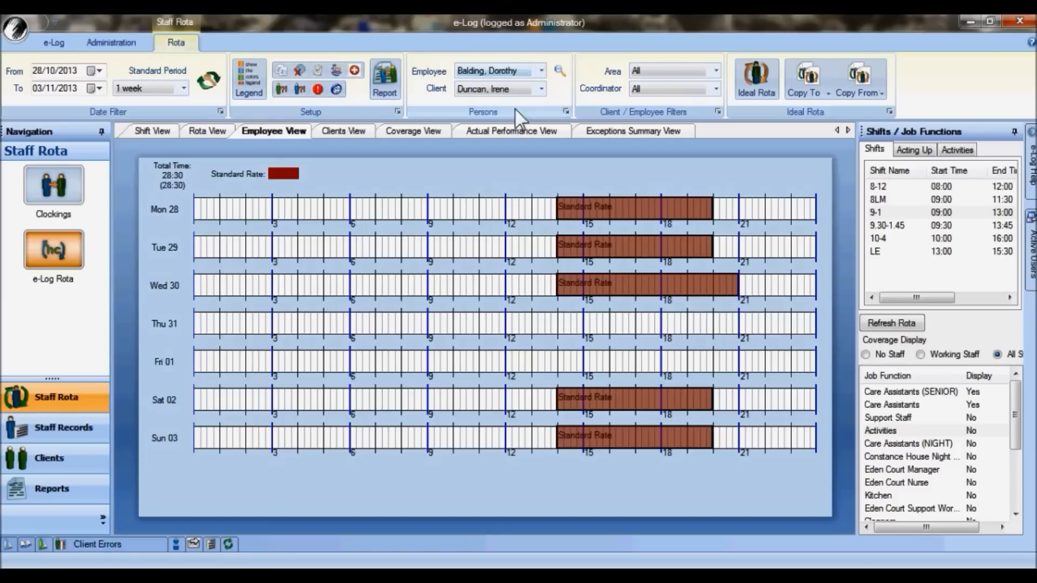
mouse_move(179, 218)
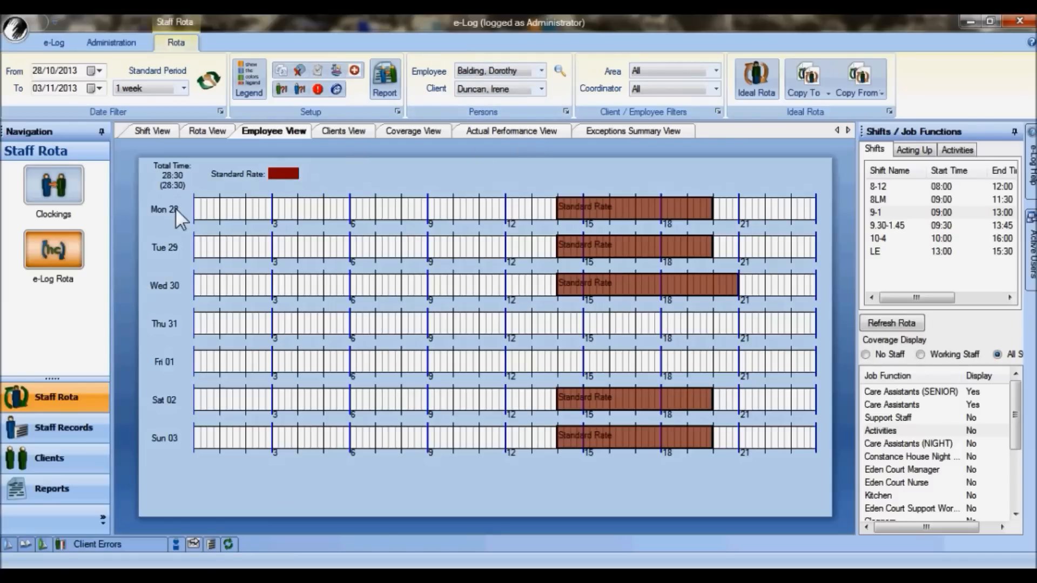
mouse_move(577, 436)
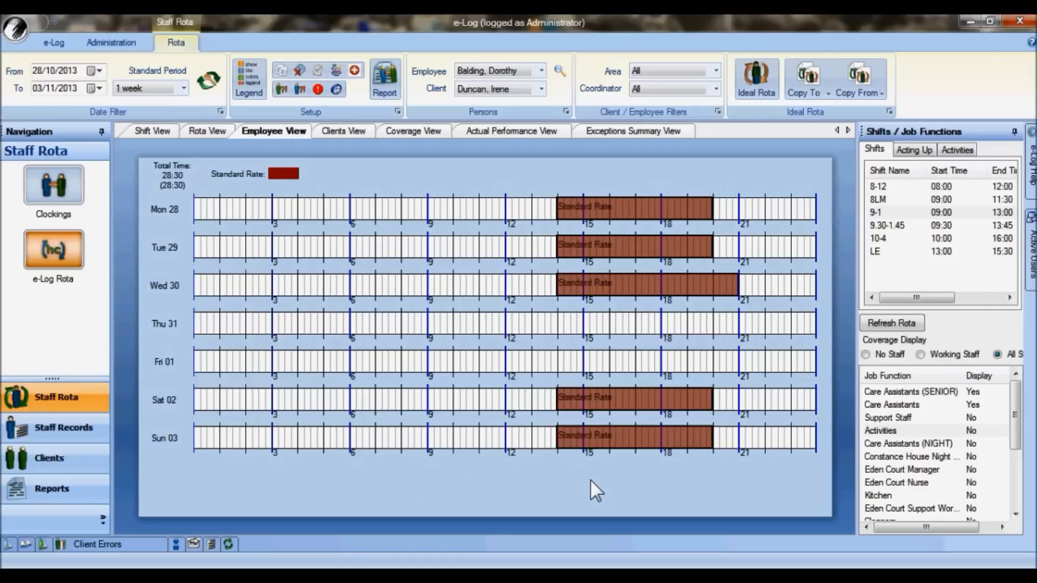
mouse_move(215, 139)
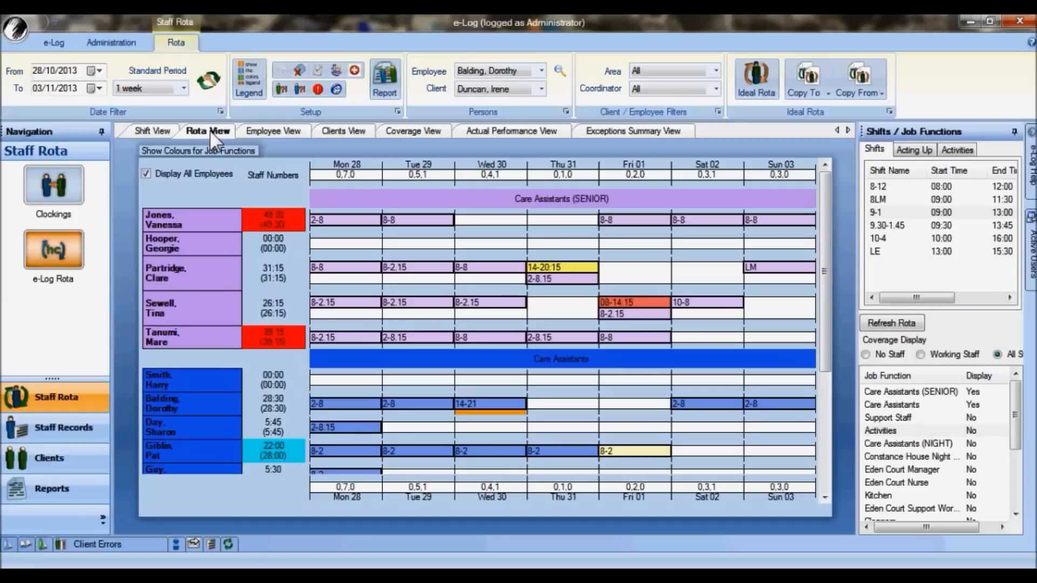
mouse_move(166, 140)
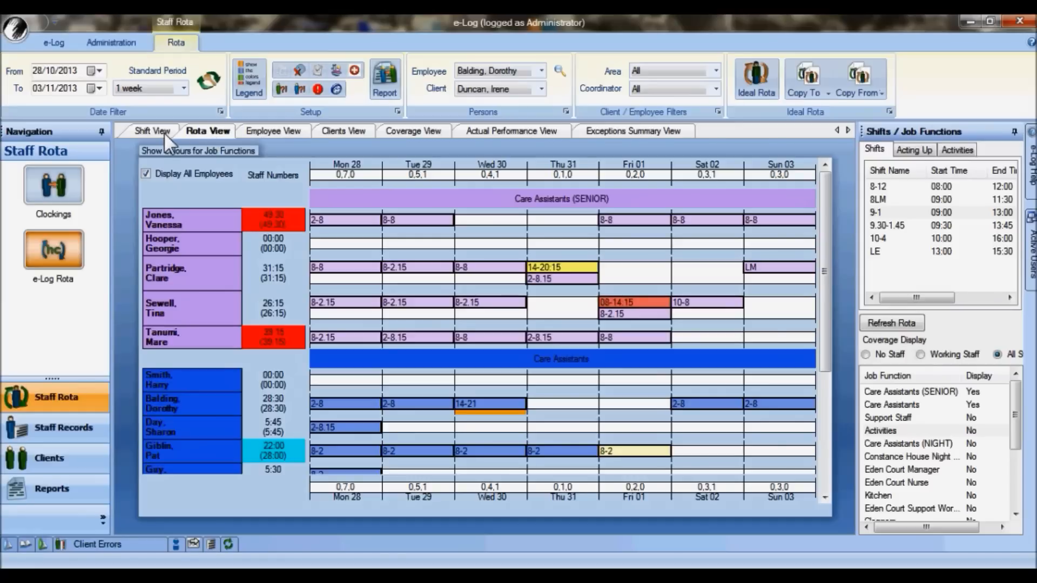
click(151, 131)
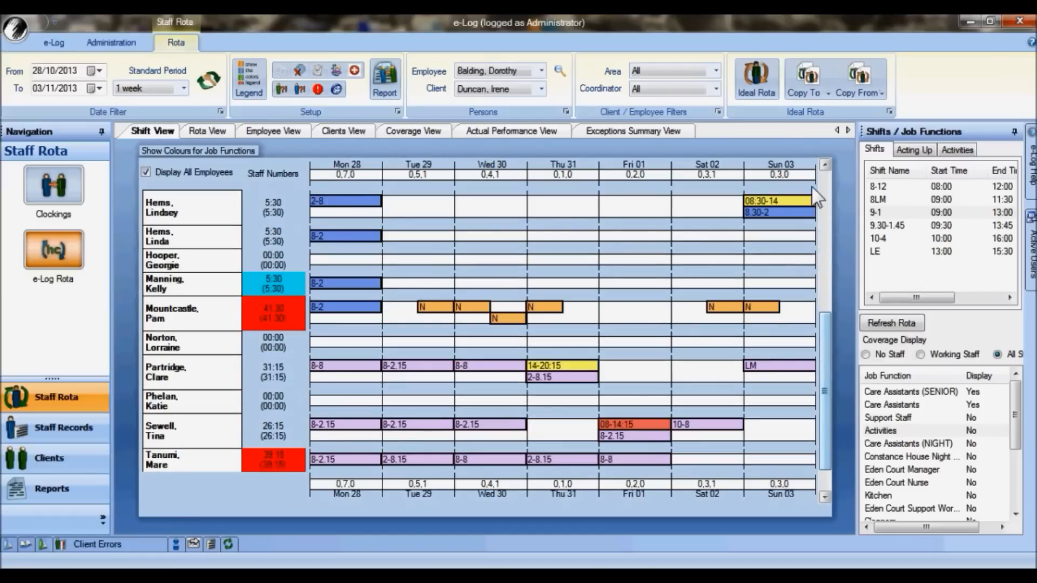
click(207, 130)
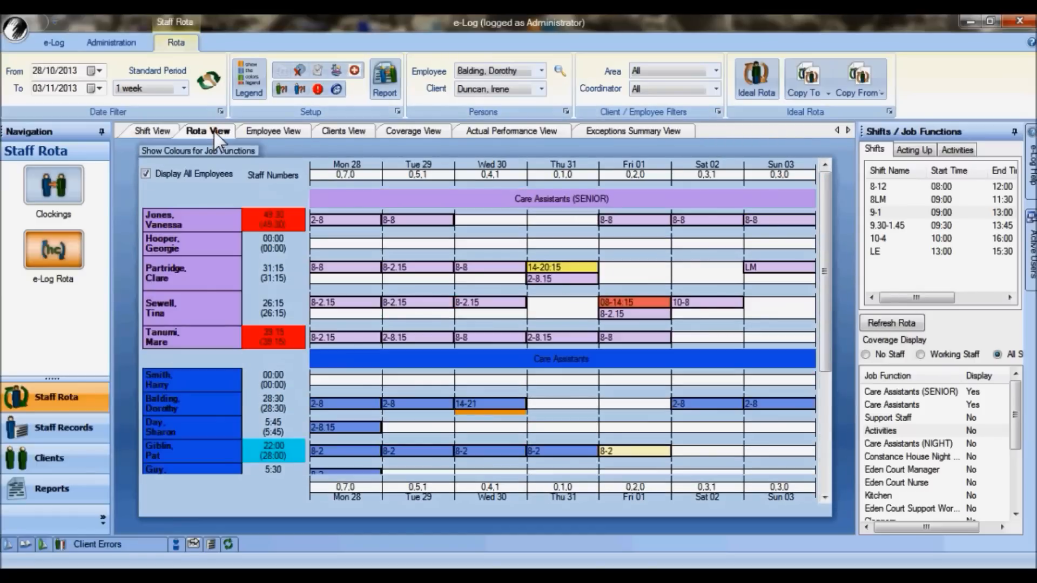
mouse_move(318, 179)
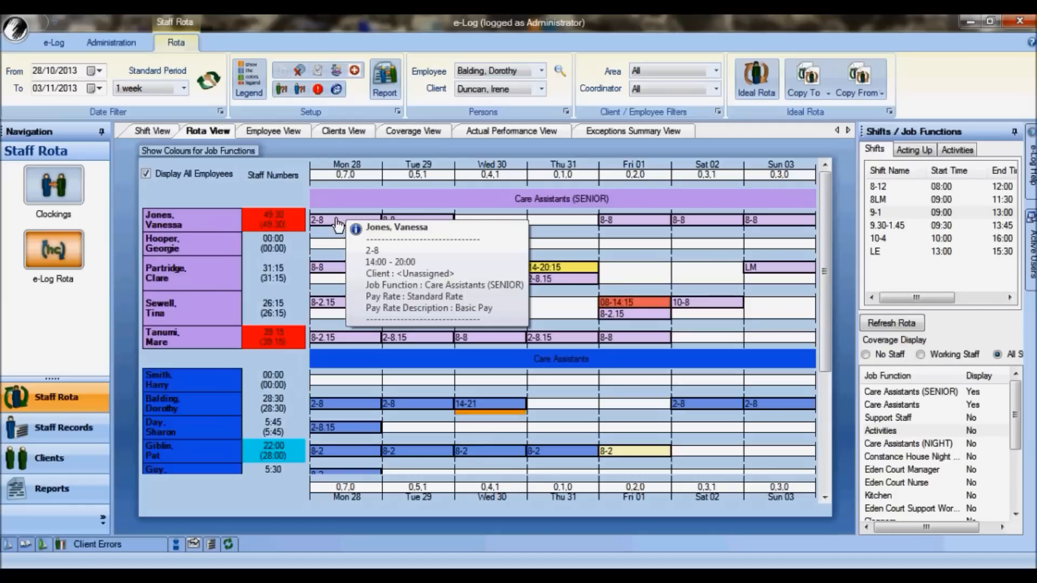
mouse_move(452, 190)
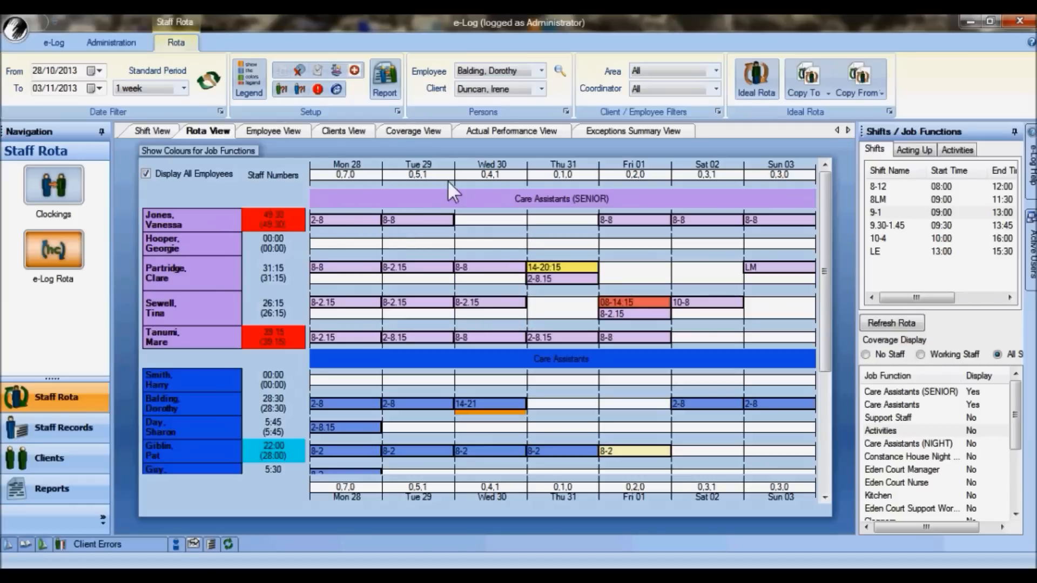
mouse_move(493, 192)
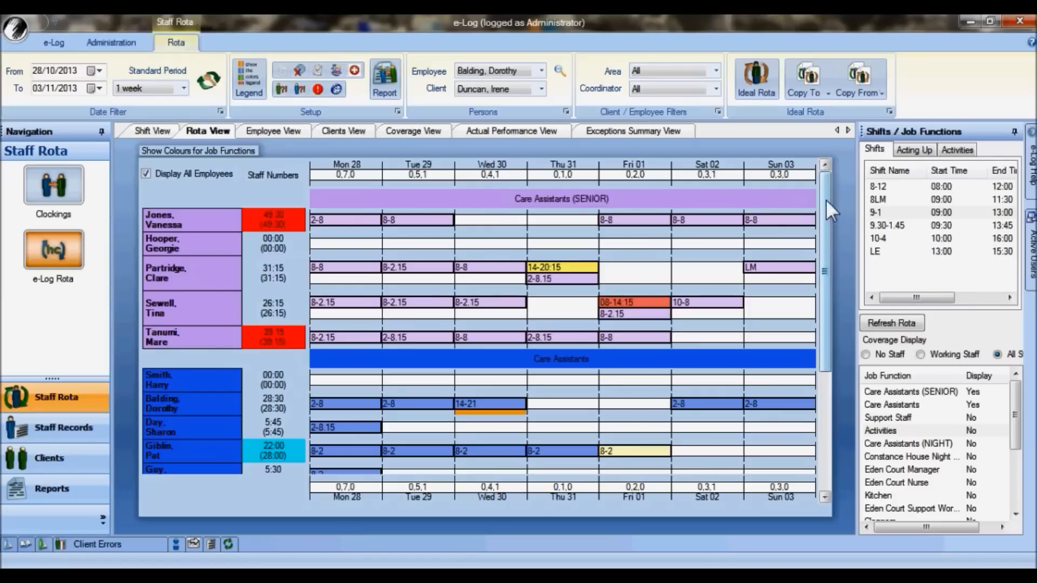
scroll(down, 3)
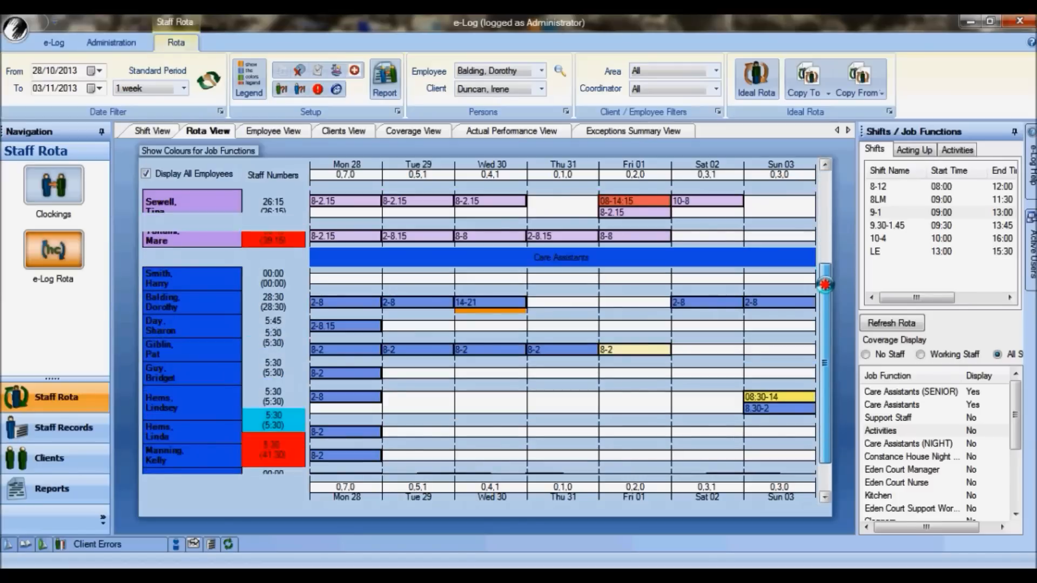
scroll(down, 3)
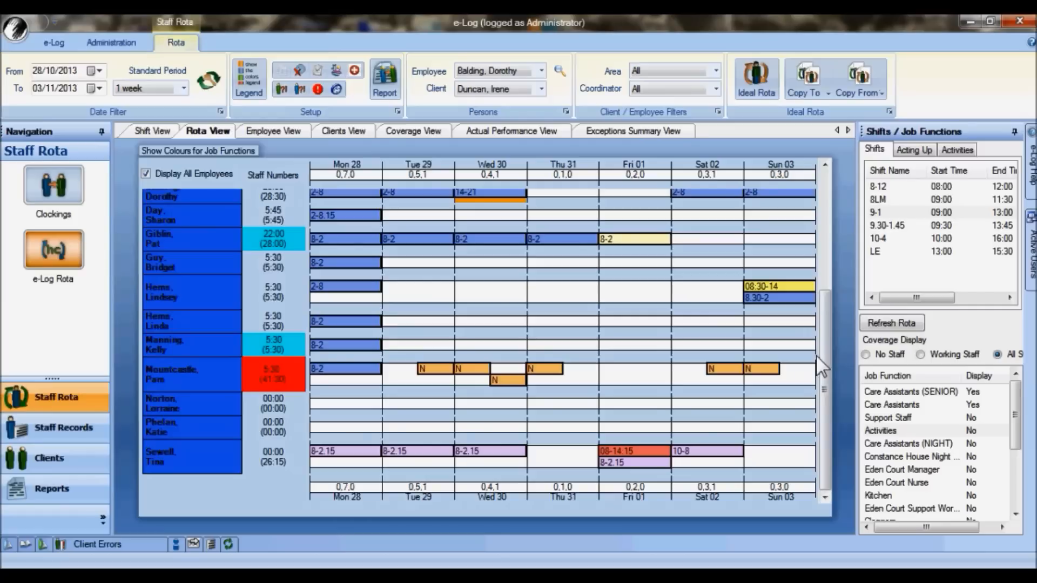
mouse_move(242, 522)
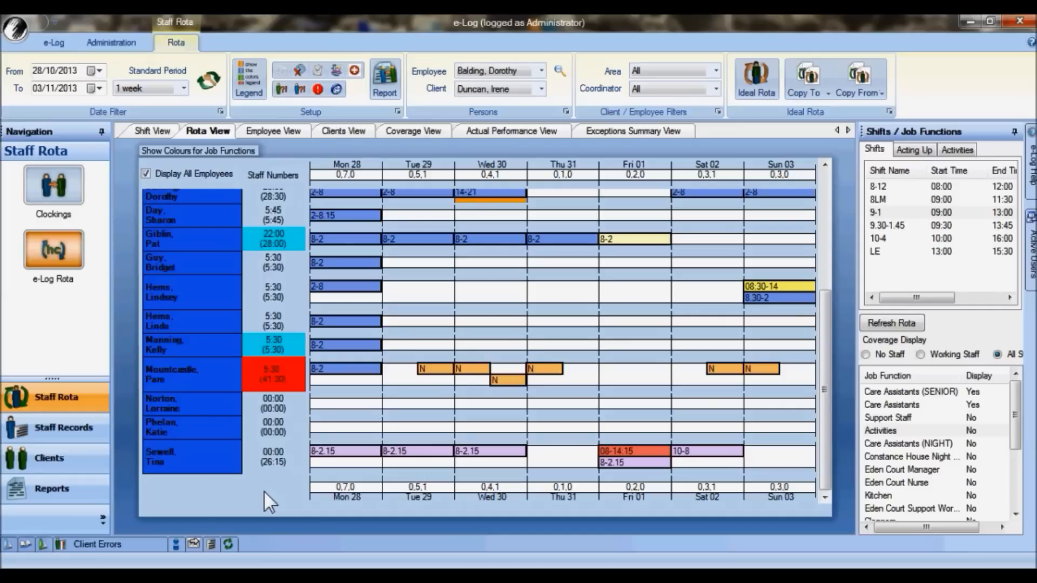
mouse_move(285, 486)
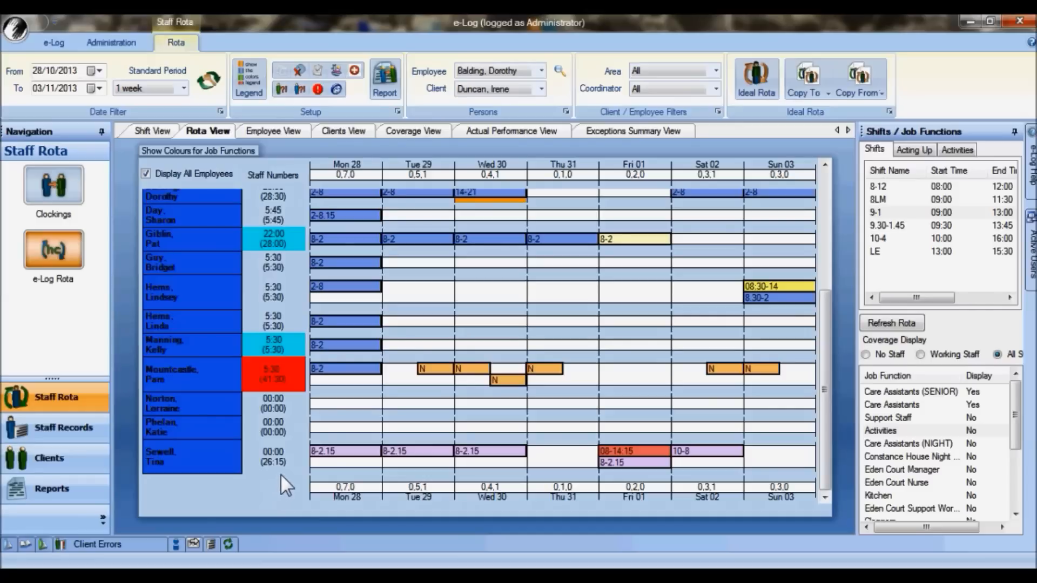
mouse_move(321, 457)
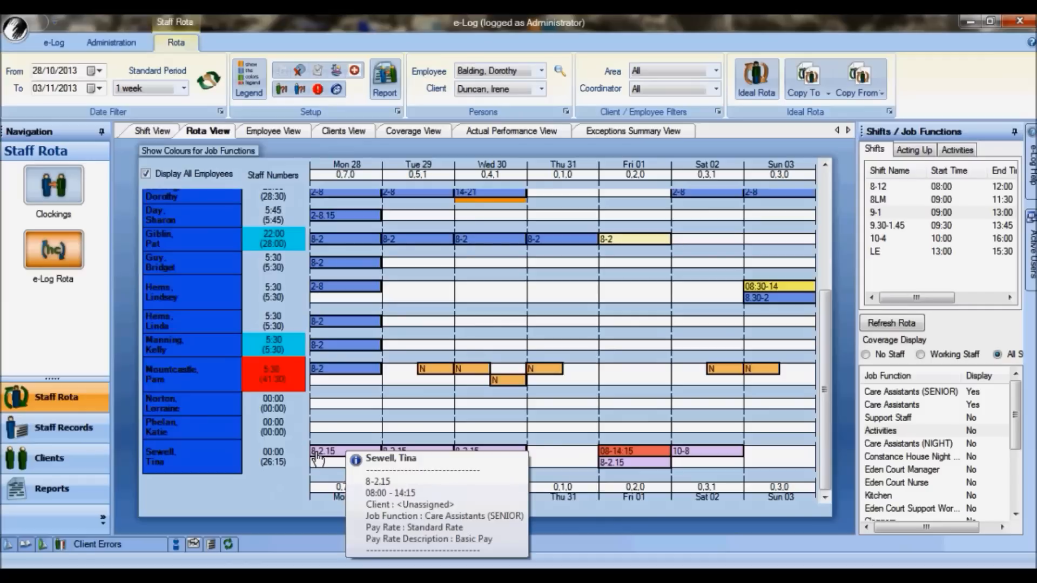
mouse_move(304, 487)
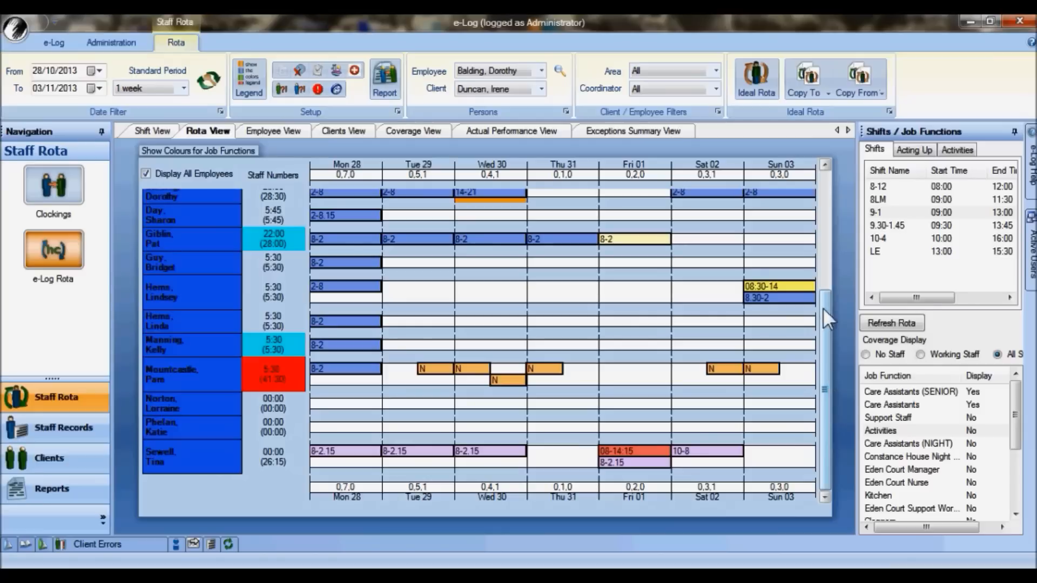
mouse_move(777, 292)
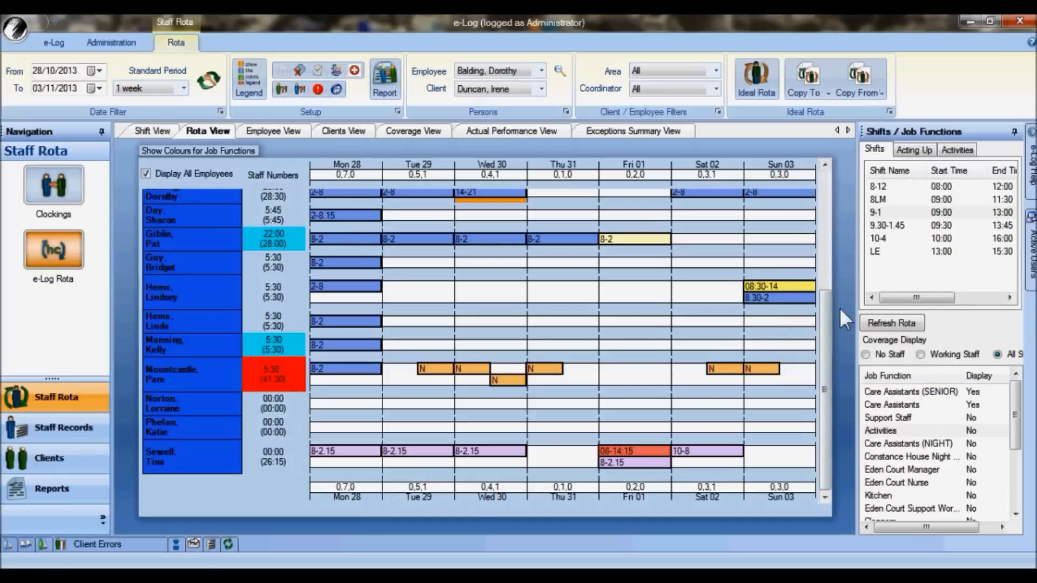
mouse_move(840, 328)
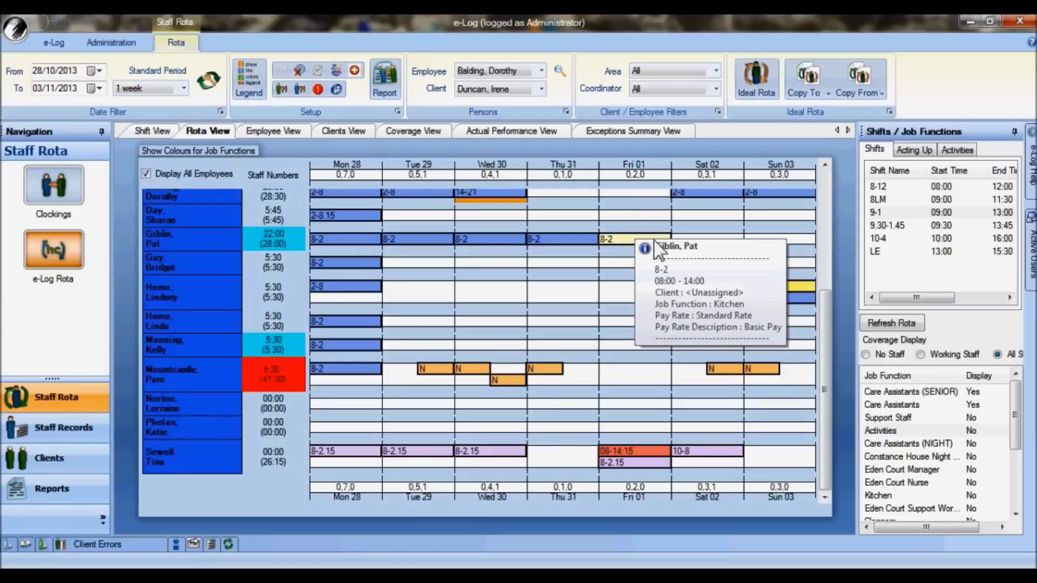
mouse_move(657, 250)
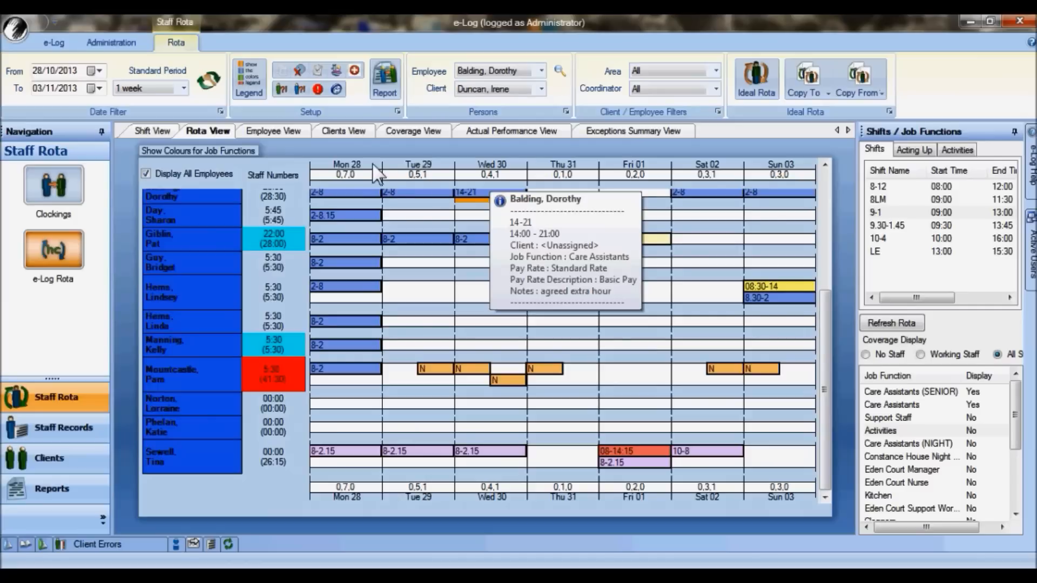
mouse_move(298, 172)
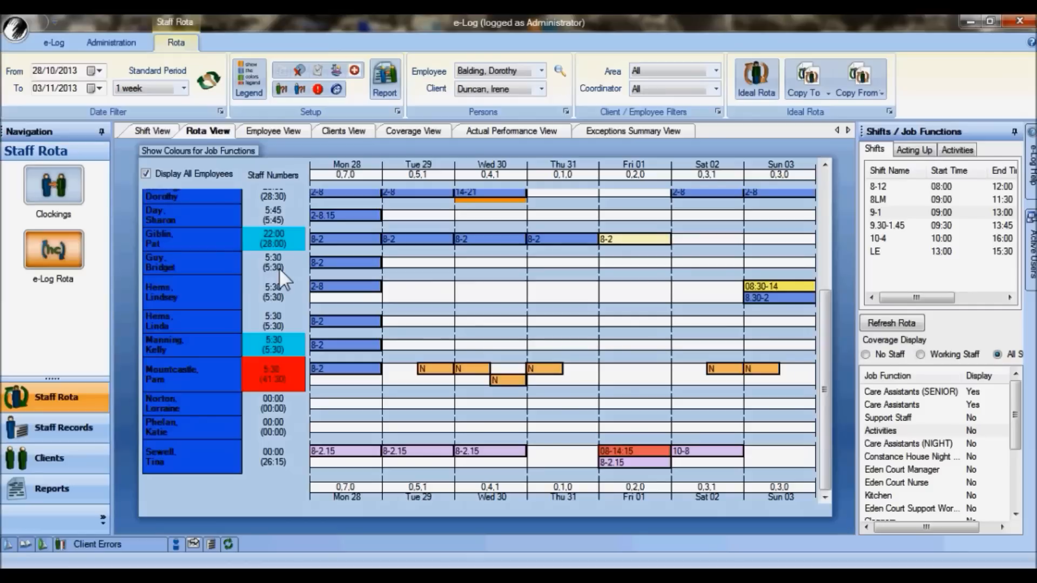
mouse_move(291, 307)
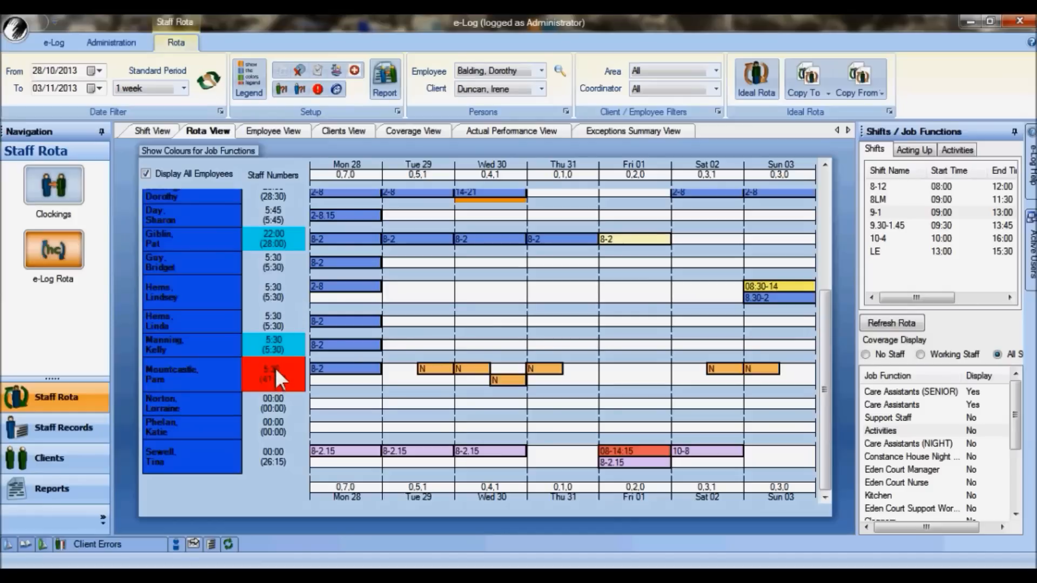
mouse_move(296, 320)
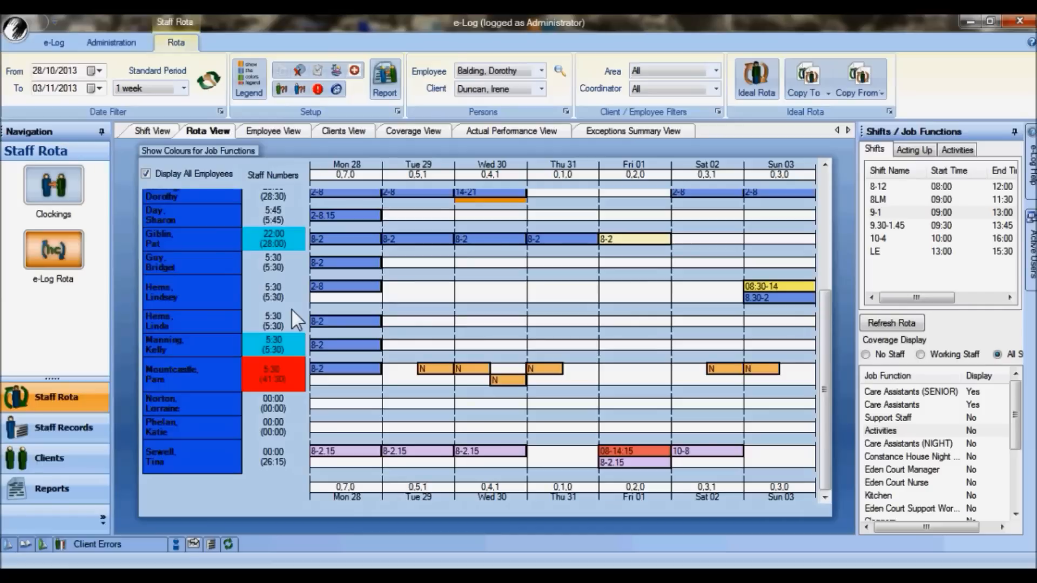
mouse_move(301, 200)
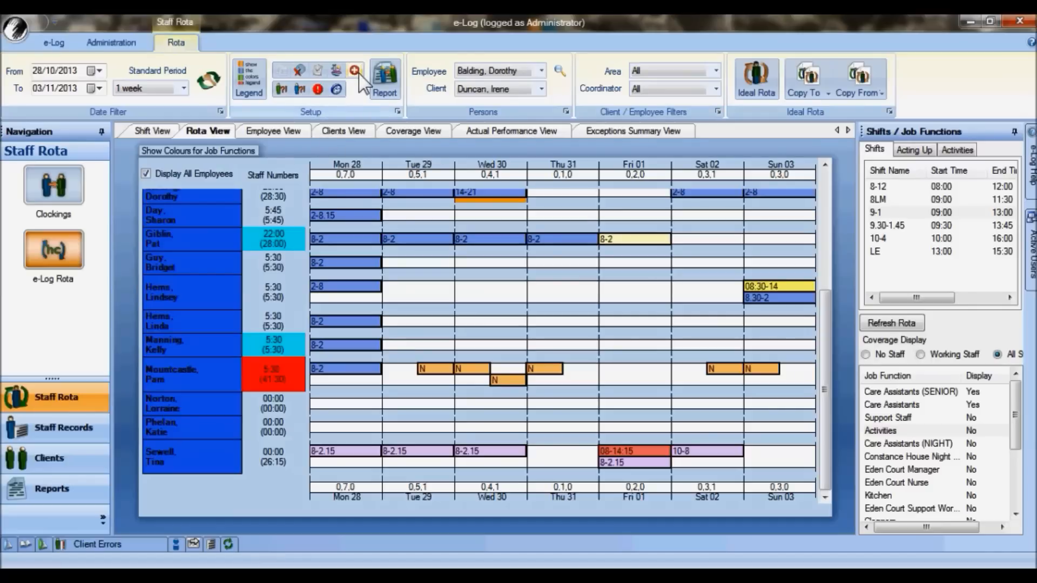
click(354, 71)
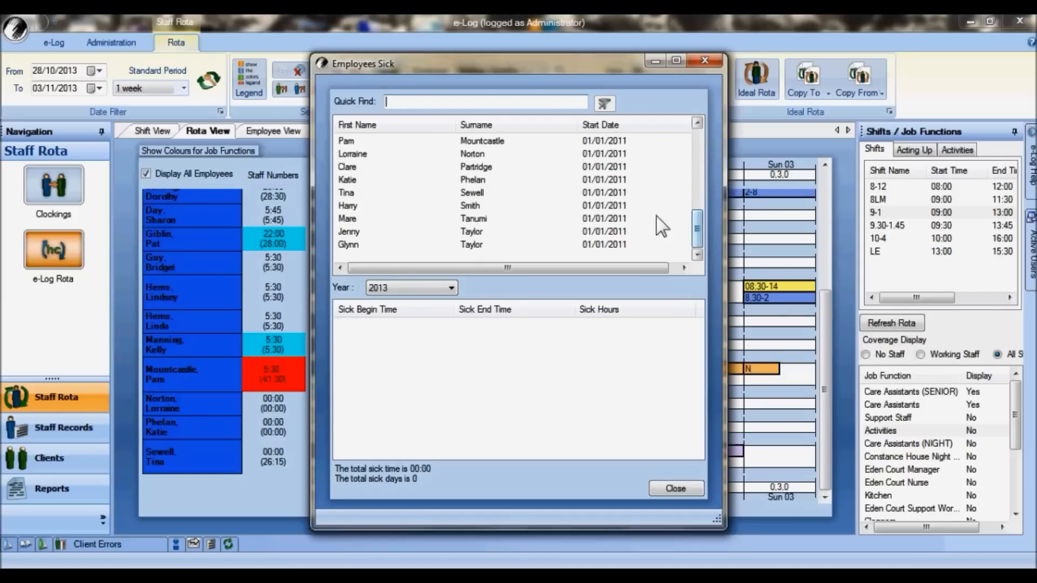
click(471, 192)
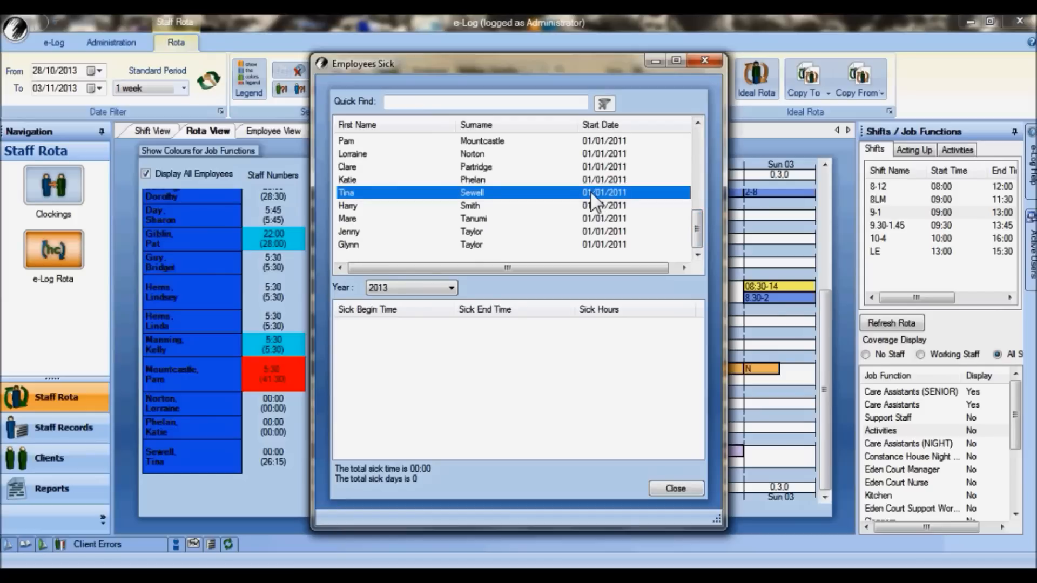
mouse_move(587, 184)
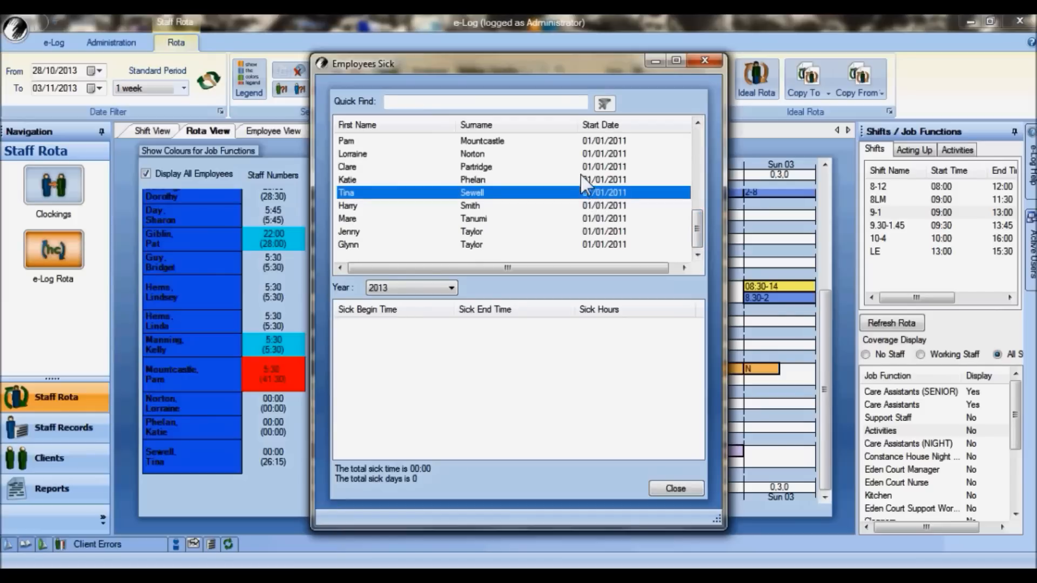
click(475, 167)
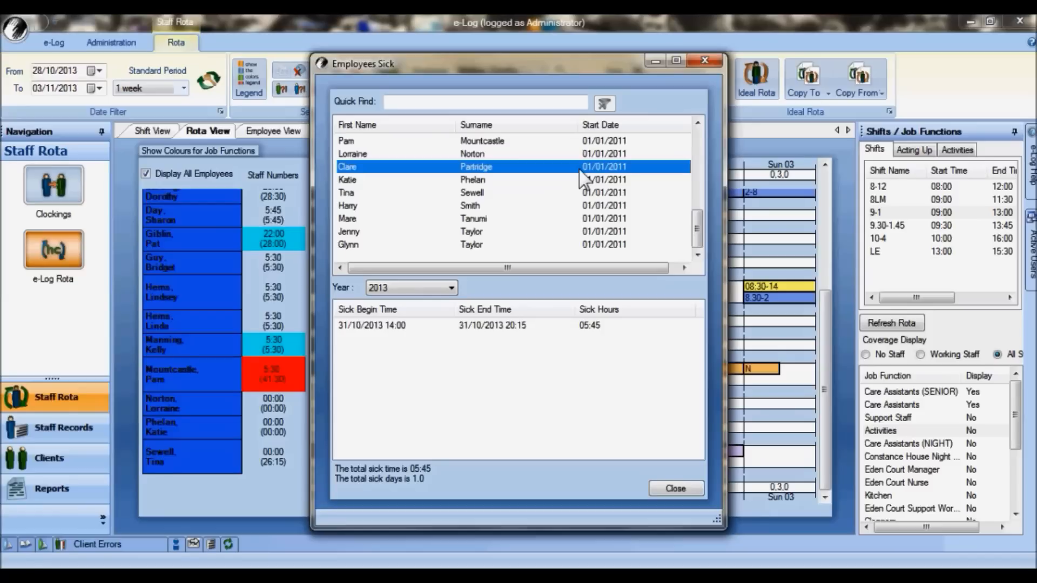
mouse_move(424, 488)
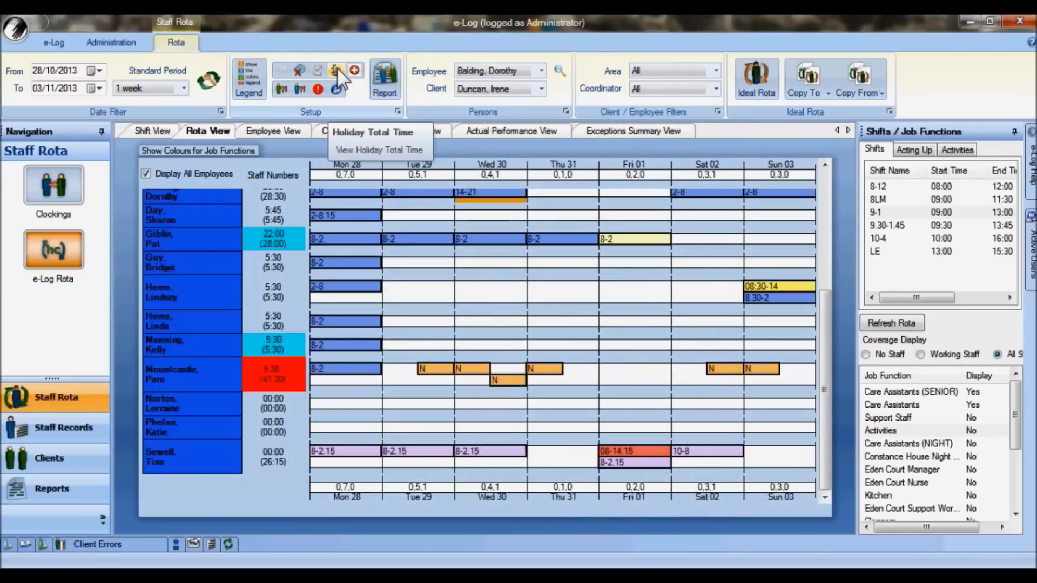
click(336, 70)
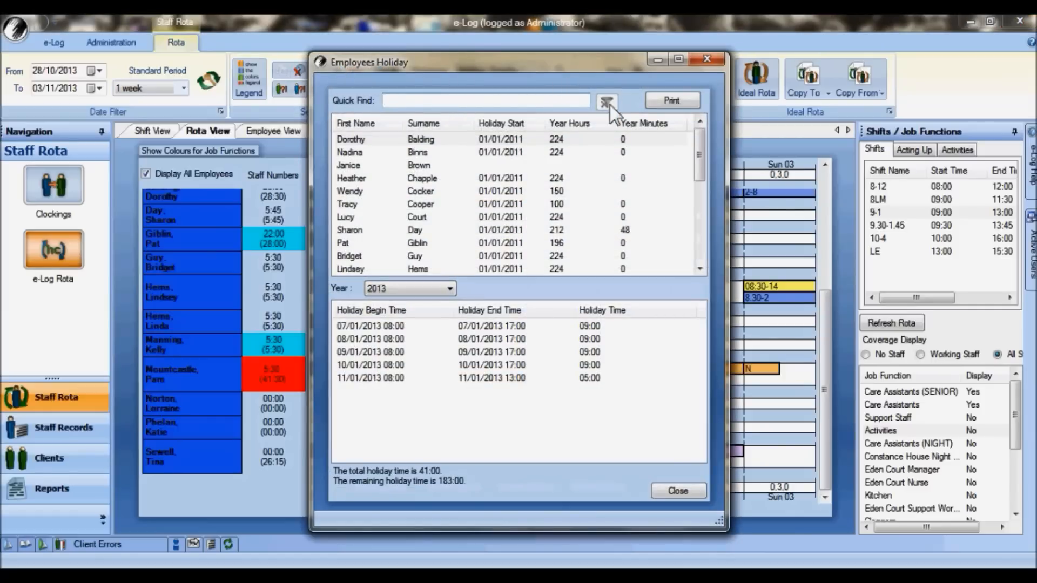
mouse_move(574, 144)
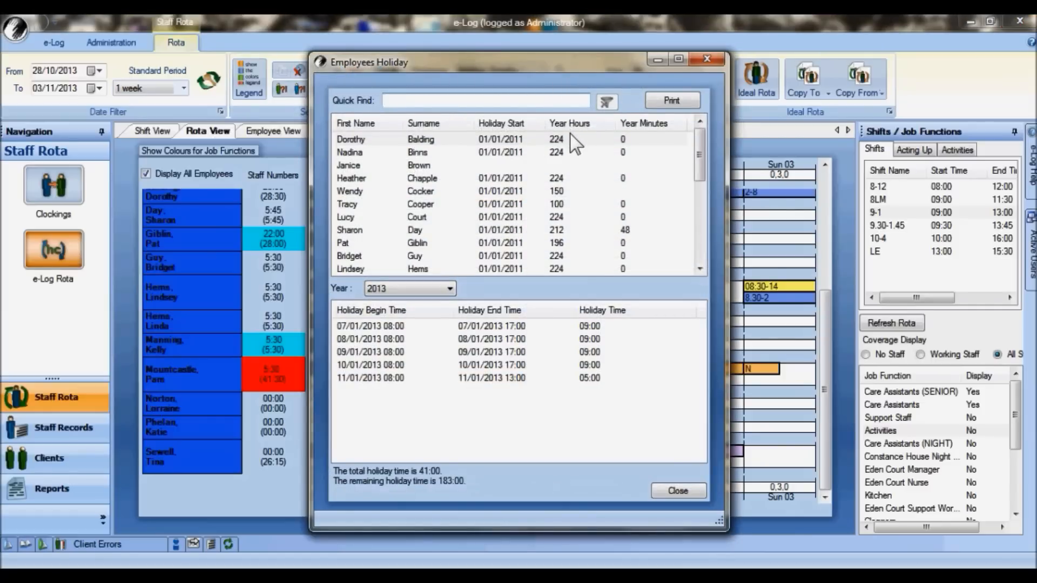
click(420, 139)
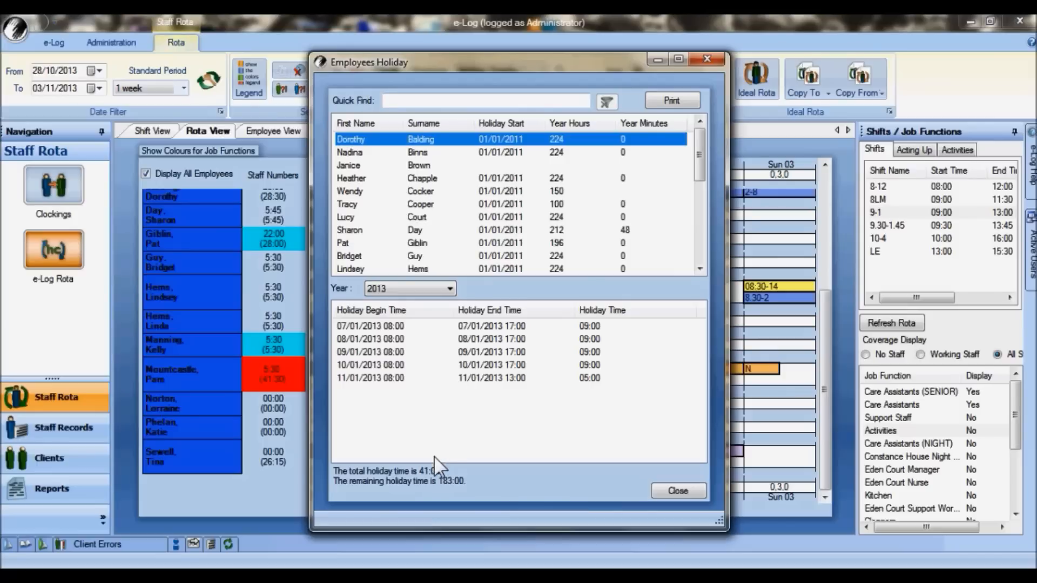
mouse_move(442, 493)
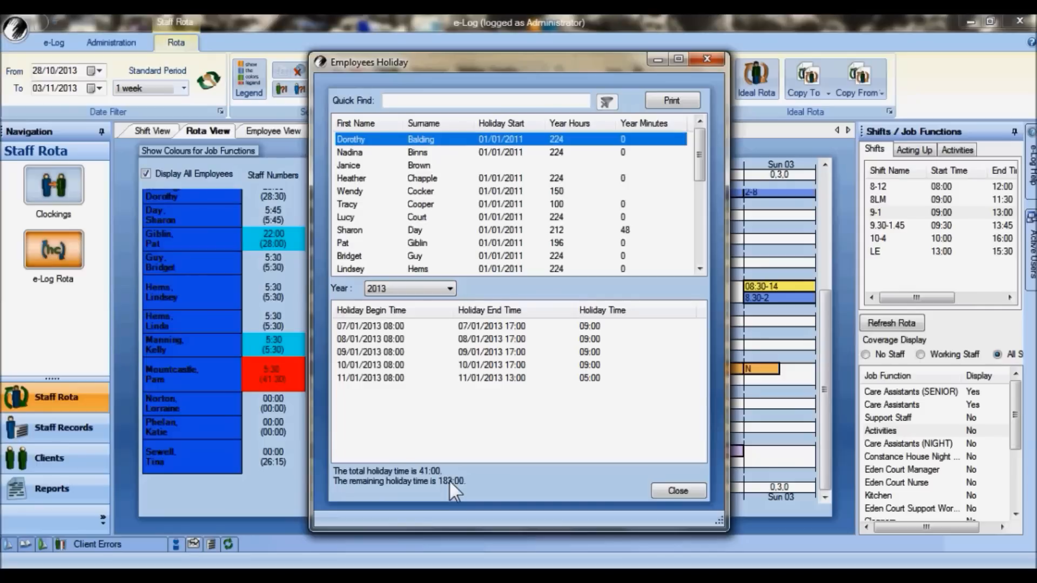
mouse_move(616, 516)
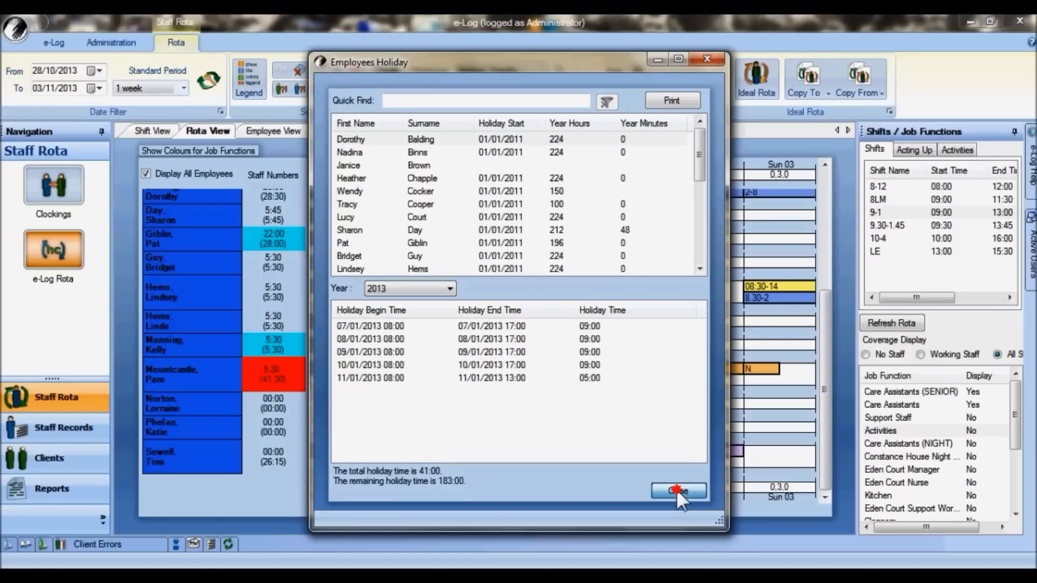
click(678, 492)
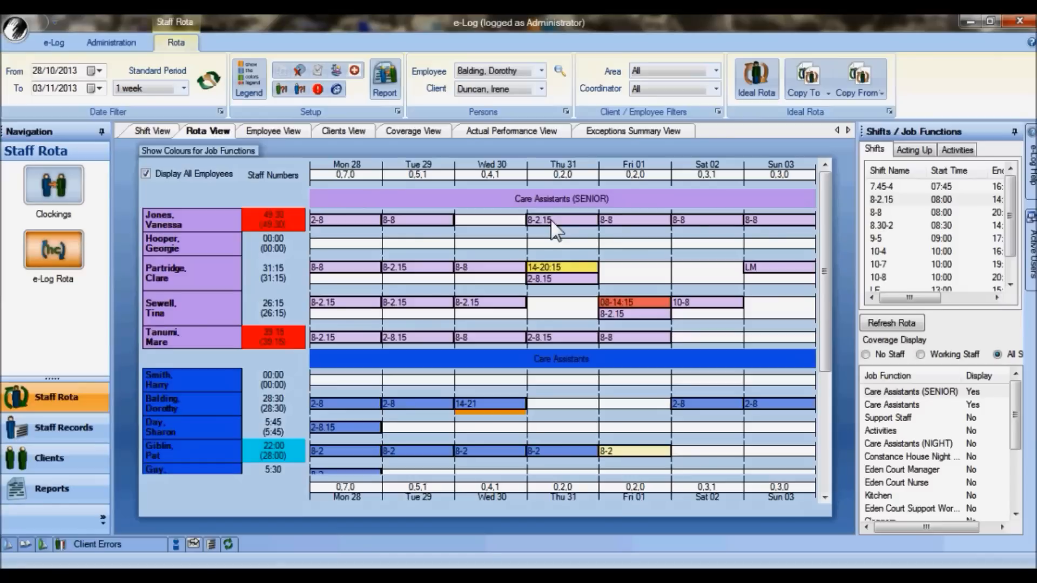
mouse_move(552, 224)
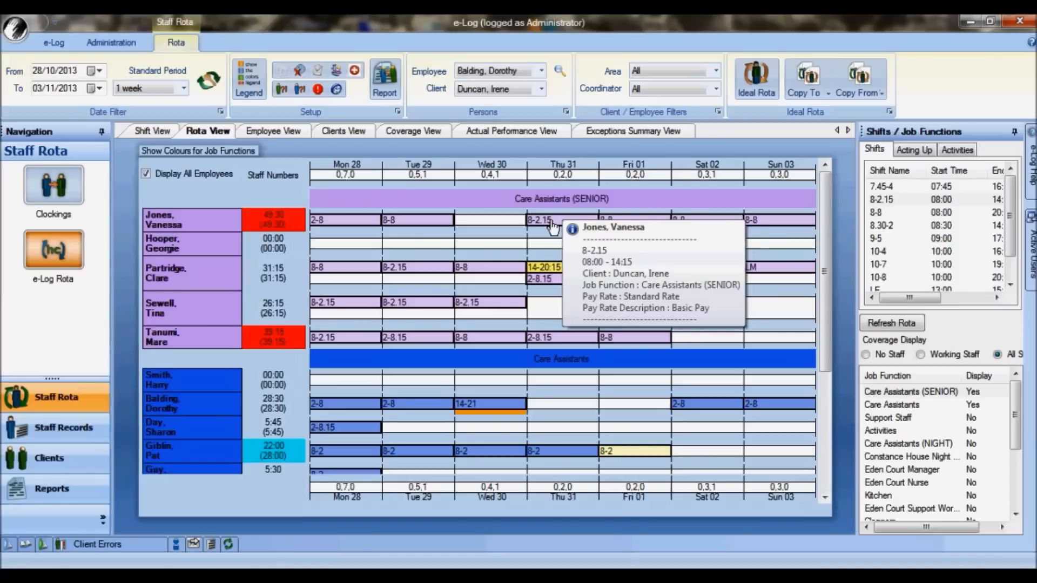
mouse_move(612, 262)
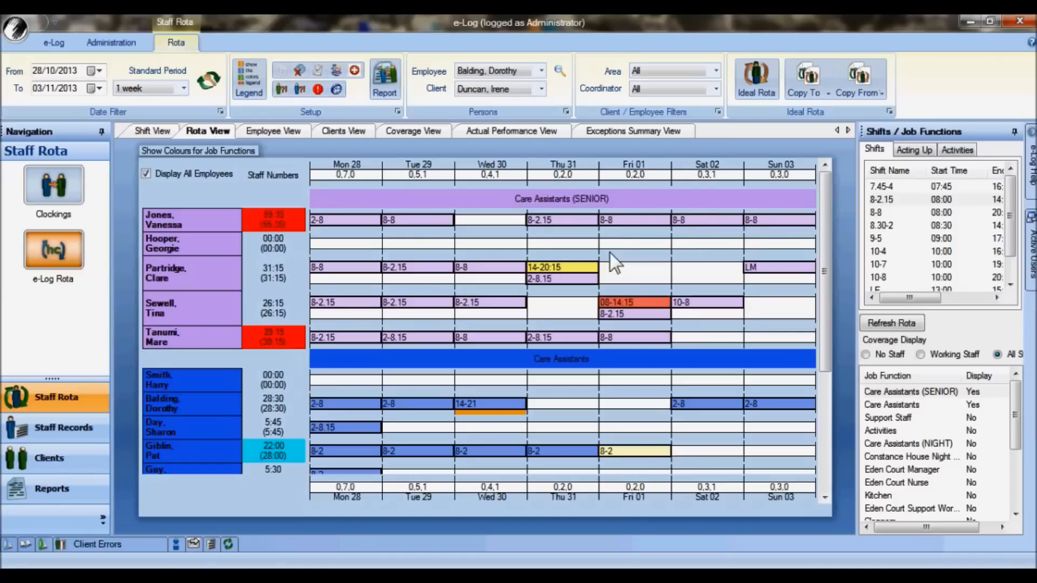
Scroll the rota down to the care assistants' shifts
scroll(down, 3)
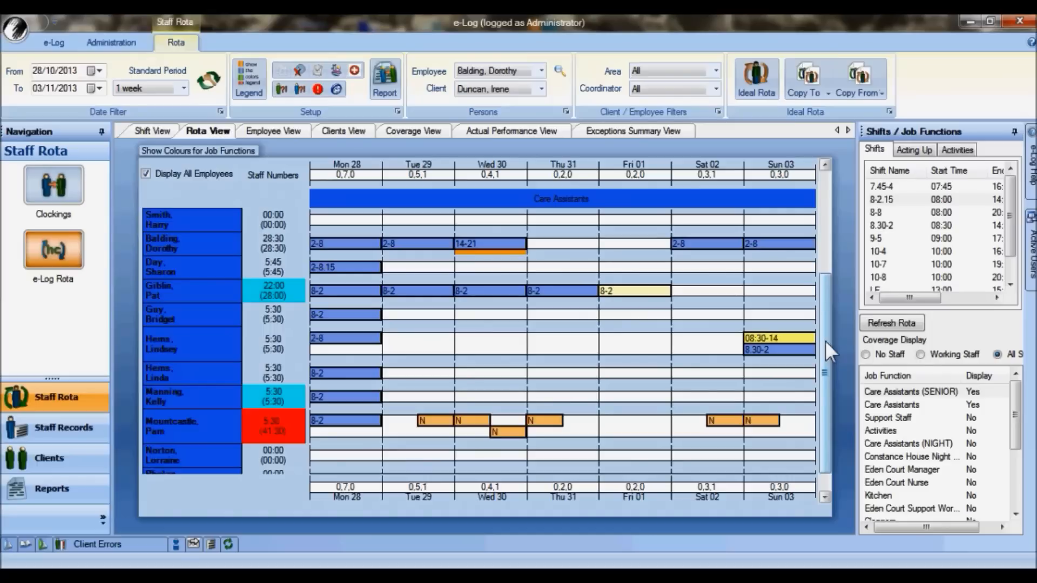
mouse_move(752, 421)
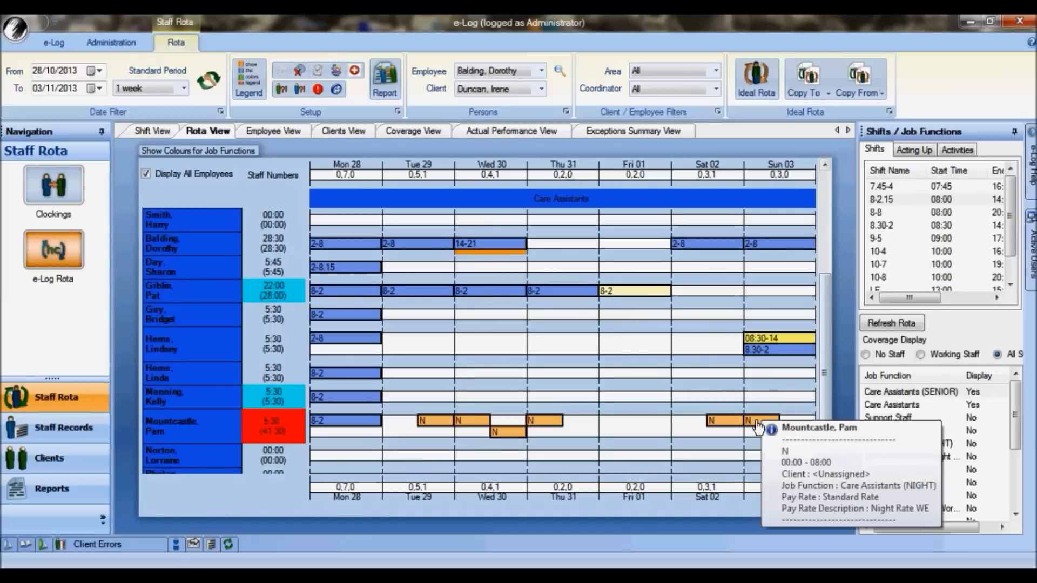